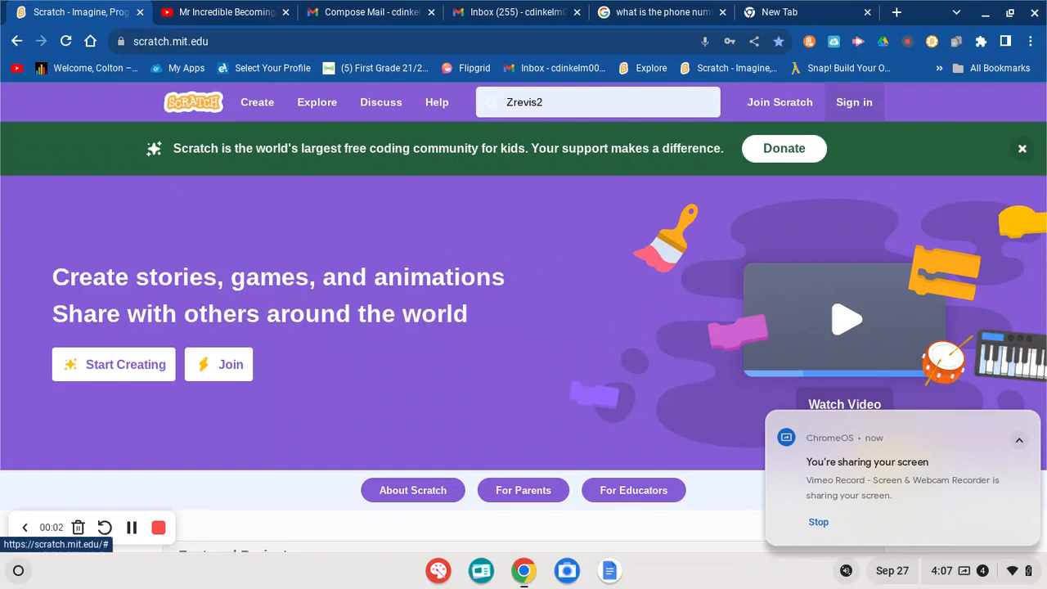
{"action": "mouse_move", "coordinate": [660, 376]}
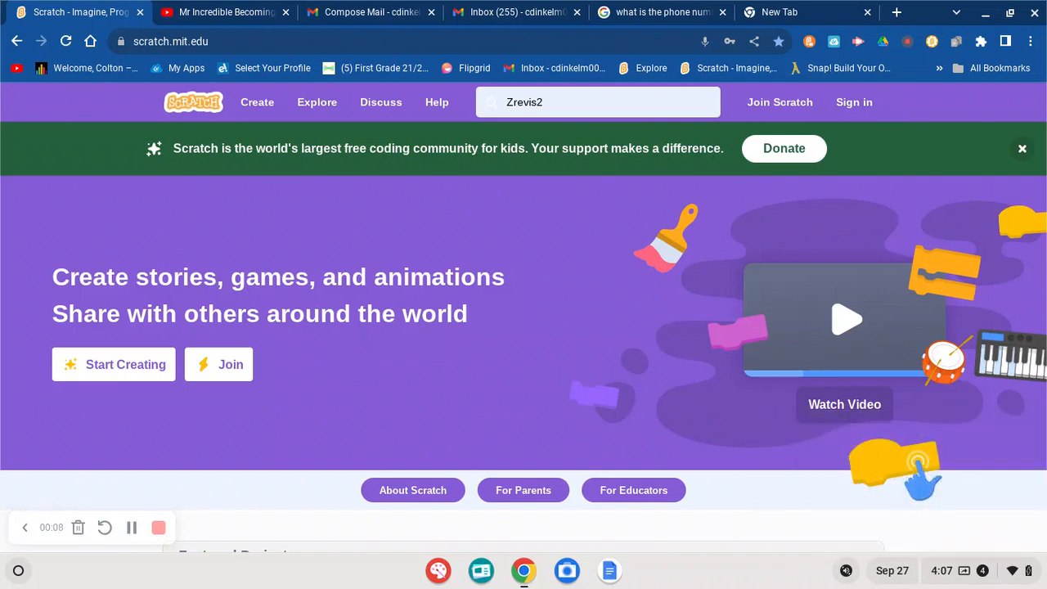
{"action": "mouse_move", "coordinate": [483, 255]}
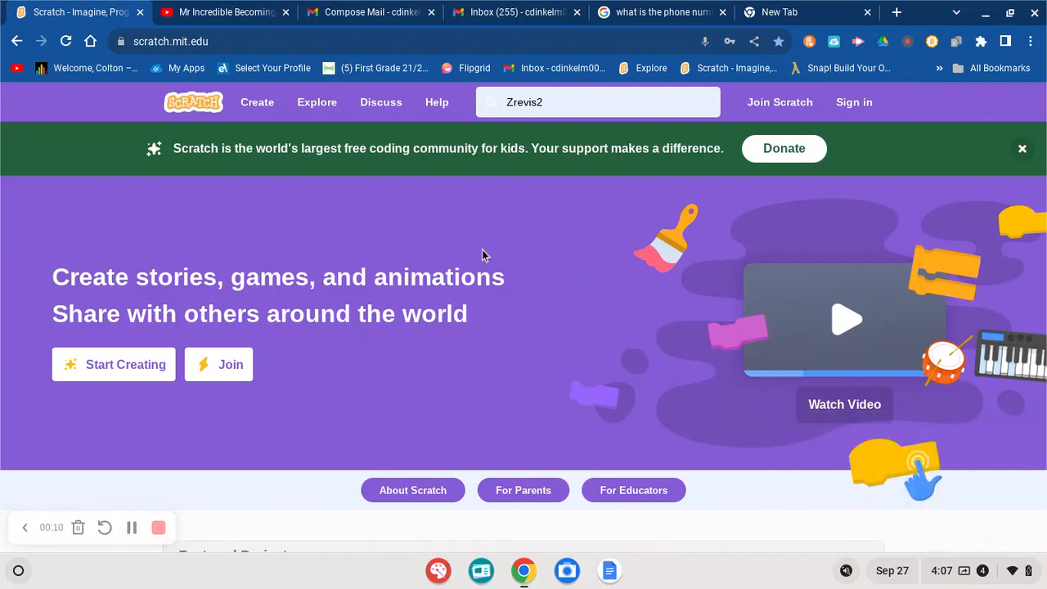
{"action": "mouse_move", "coordinate": [538, 262]}
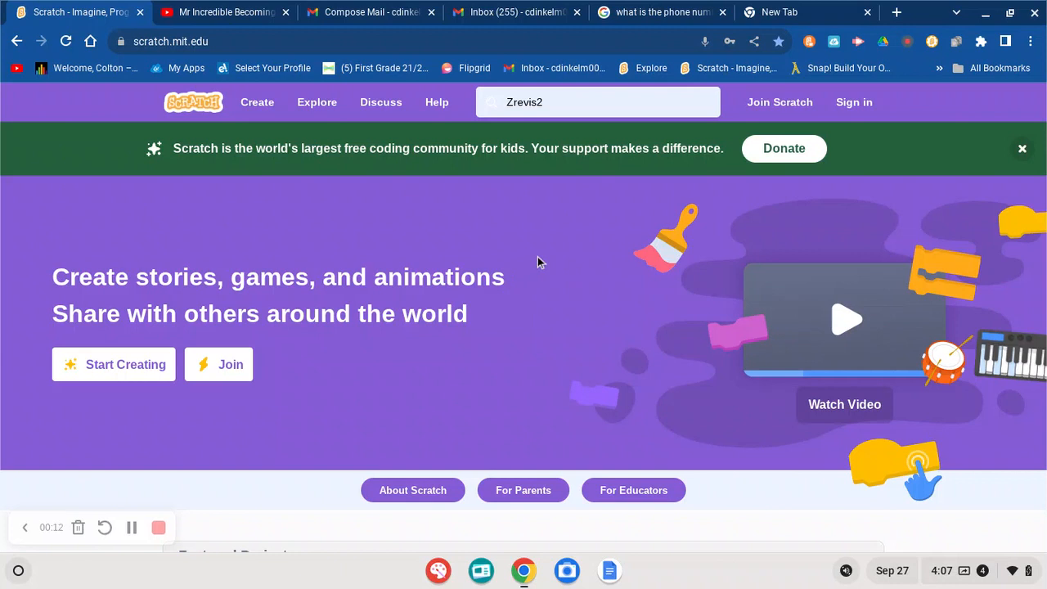
{"action": "mouse_move", "coordinate": [579, 235]}
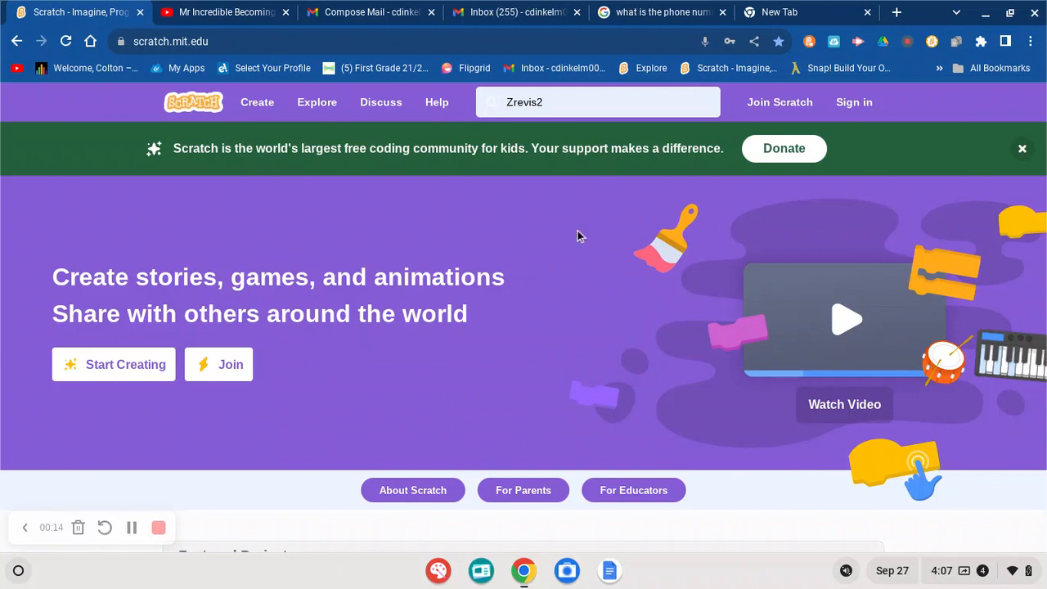
{"action": "left_click", "coordinate": [854, 101]}
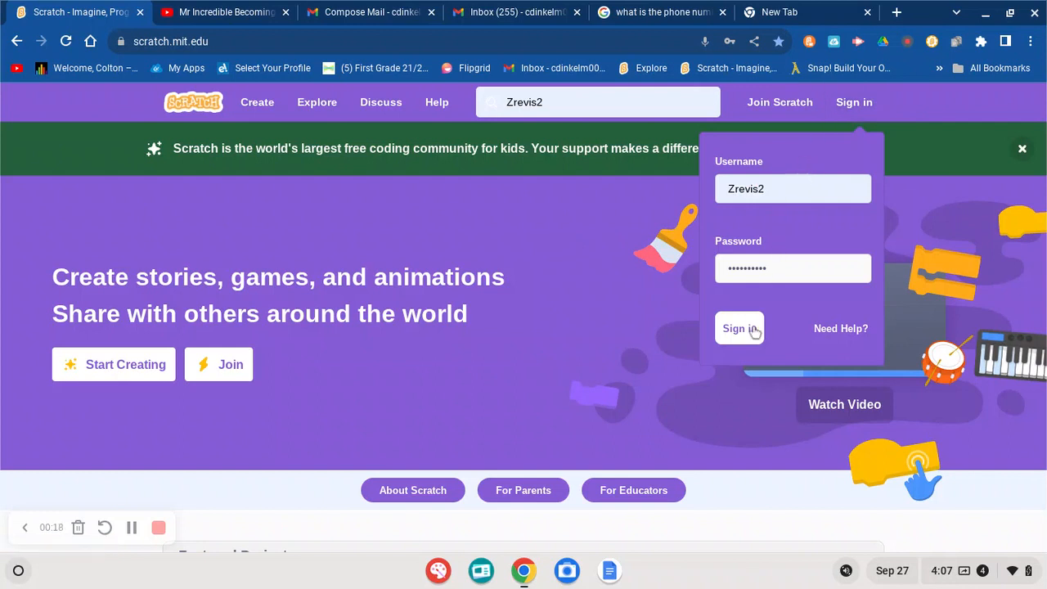
{"action": "left_click", "coordinate": [738, 327]}
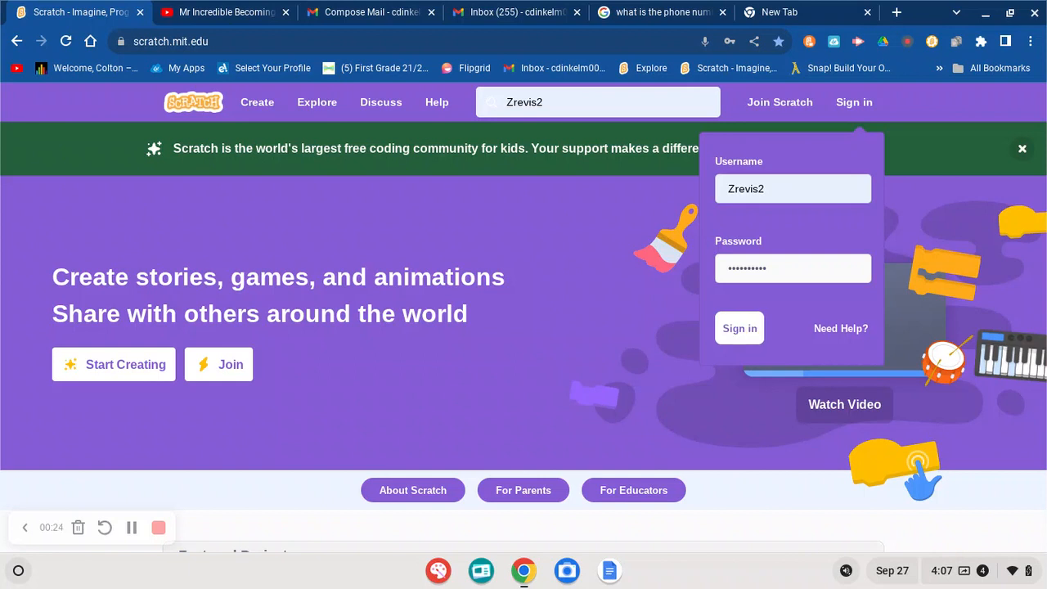
{"action": "mouse_move", "coordinate": [841, 328]}
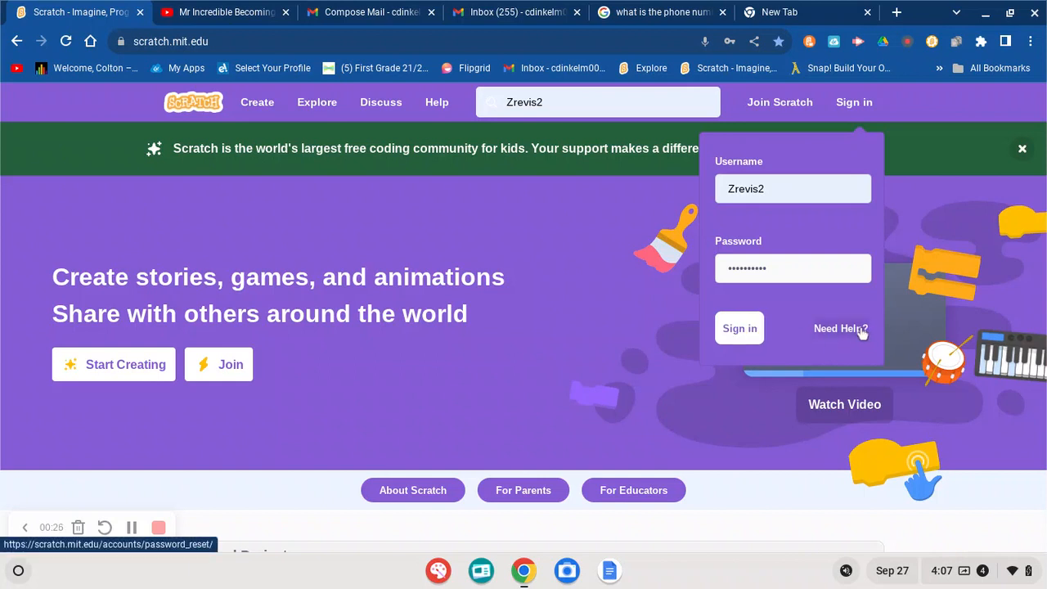
{"action": "left_click", "coordinate": [841, 327]}
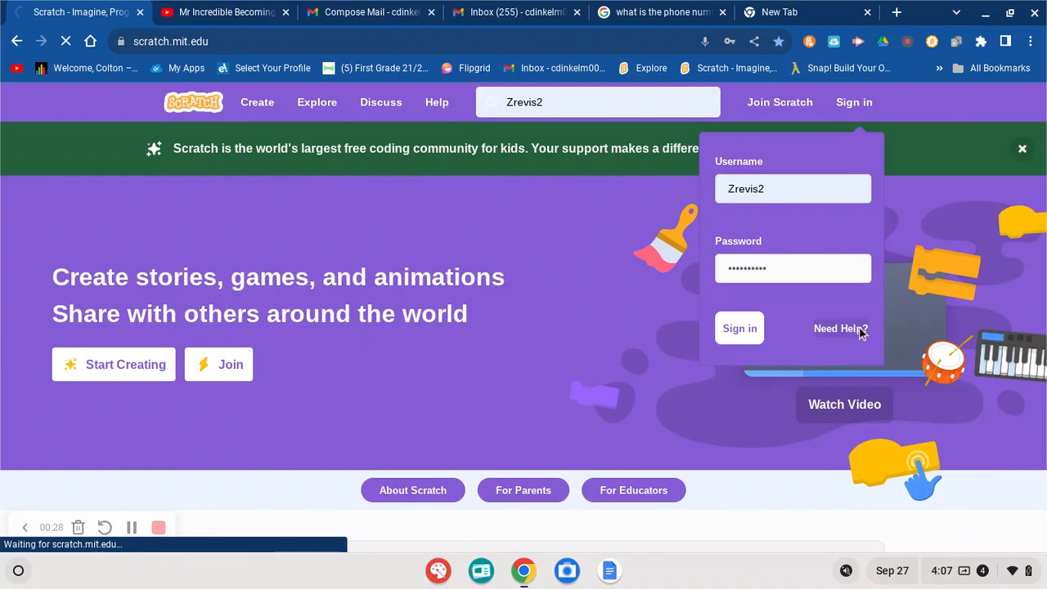
- Load the ip_ban_appeal page and highlight the whole 'Sorry, we've had to block…' guidelines sentence
{"action": "left_click", "coordinate": [740, 327]}
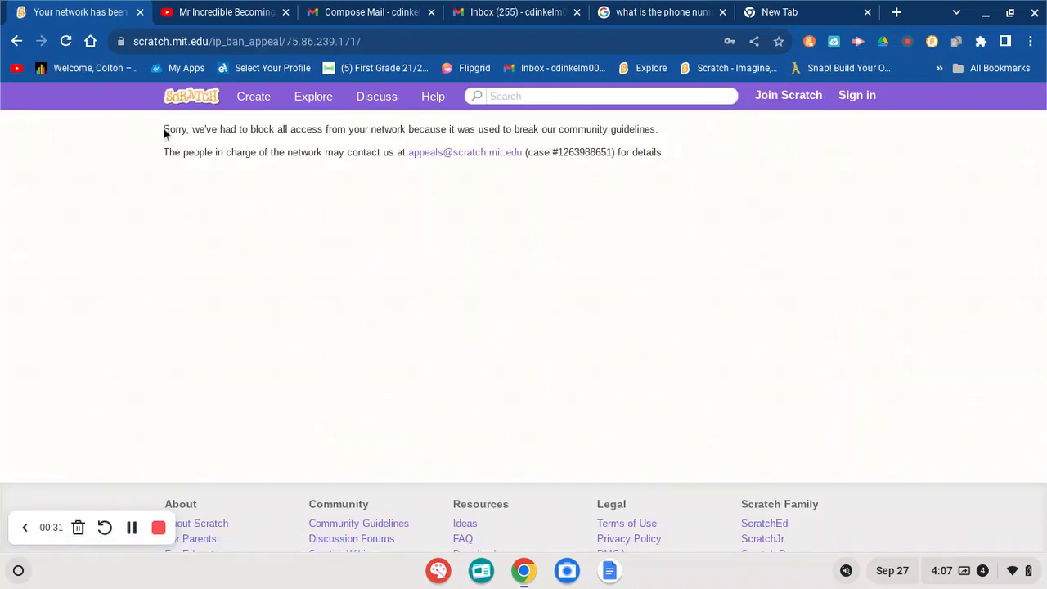
{"action": "left_click_drag", "start_coordinate": [164, 130], "coordinate": [288, 129]}
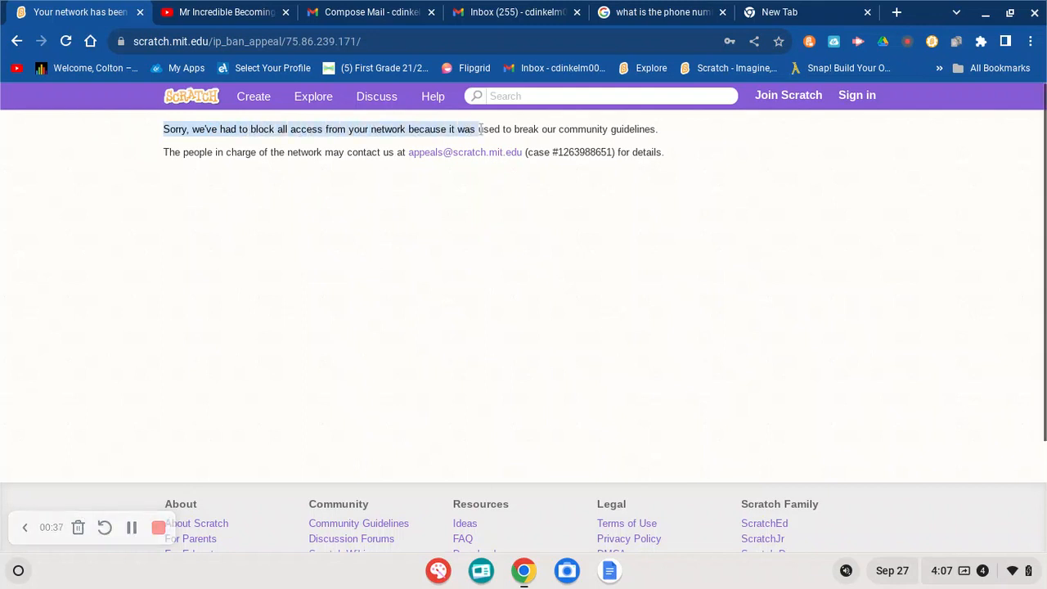
{"action": "left_click_drag", "start_coordinate": [479, 130], "coordinate": [573, 129]}
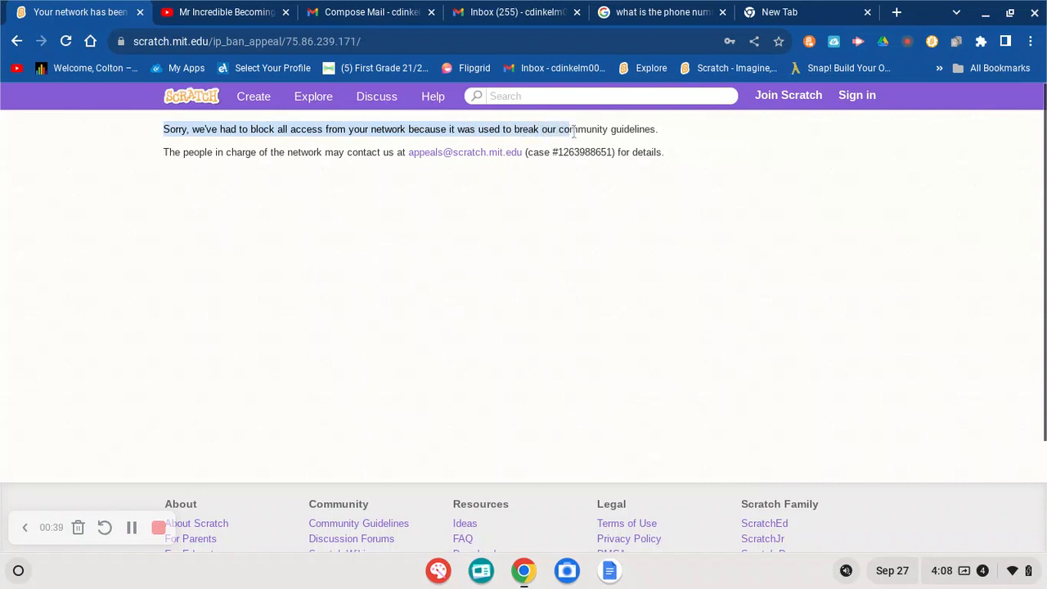
{"action": "left_click_drag", "start_coordinate": [569, 129], "coordinate": [655, 130]}
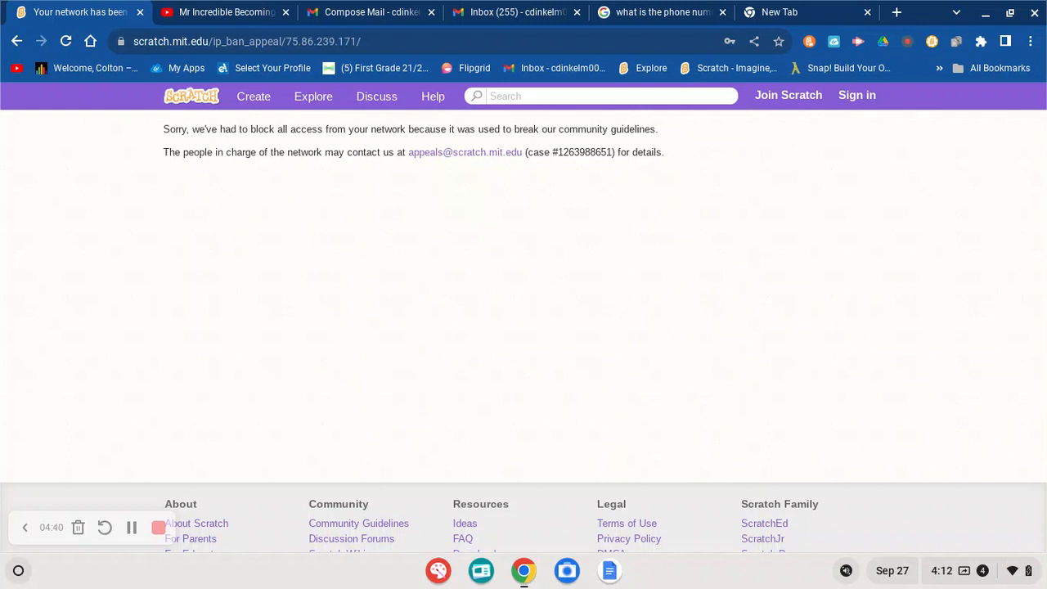
{"action": "mouse_move", "coordinate": [605, 195]}
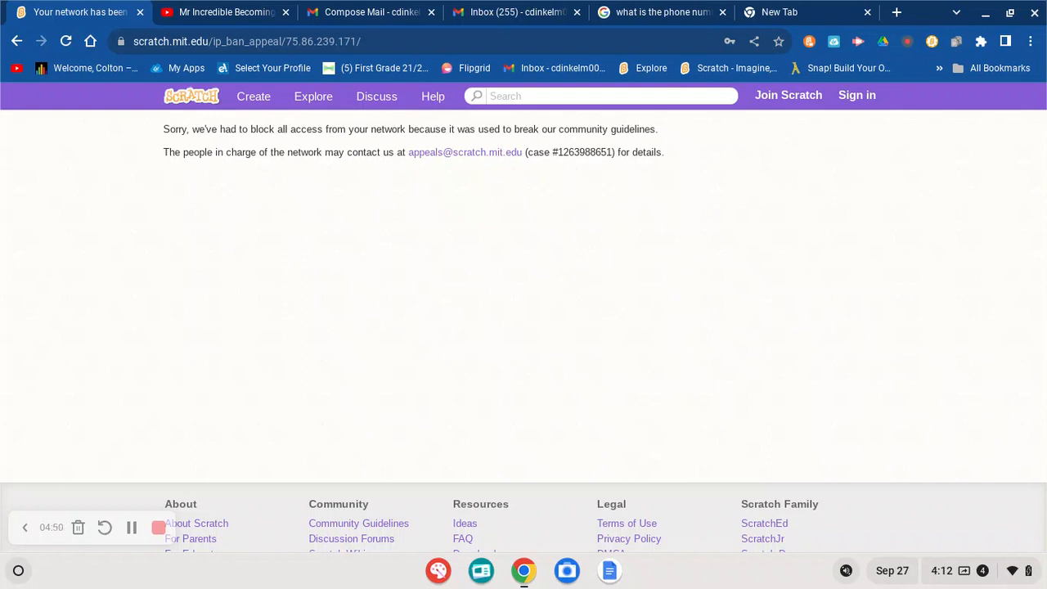
{"action": "triple_click", "coordinate": [409, 152]}
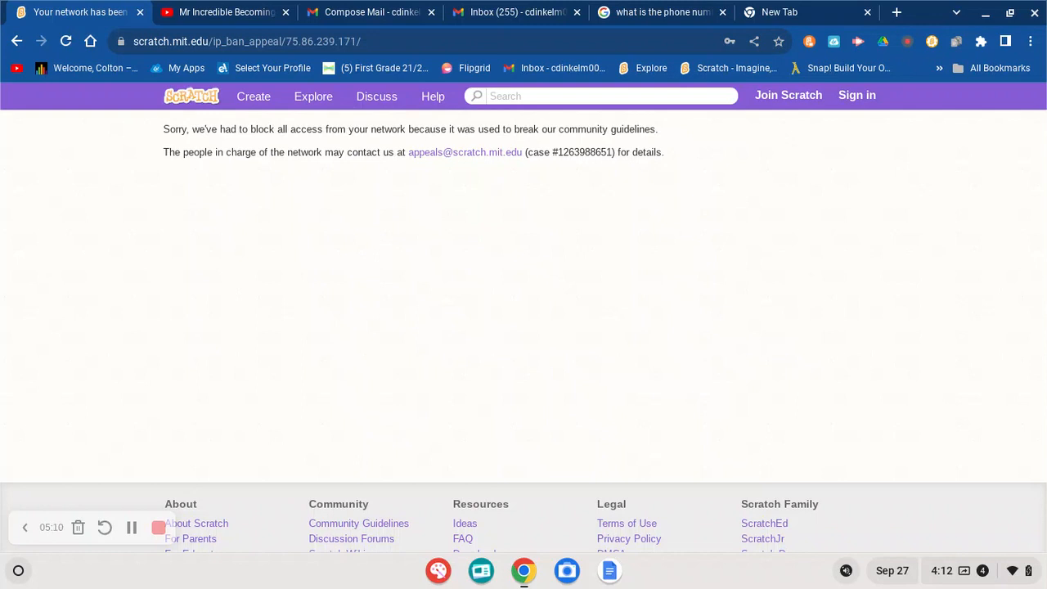
{"action": "mouse_move", "coordinate": [684, 234]}
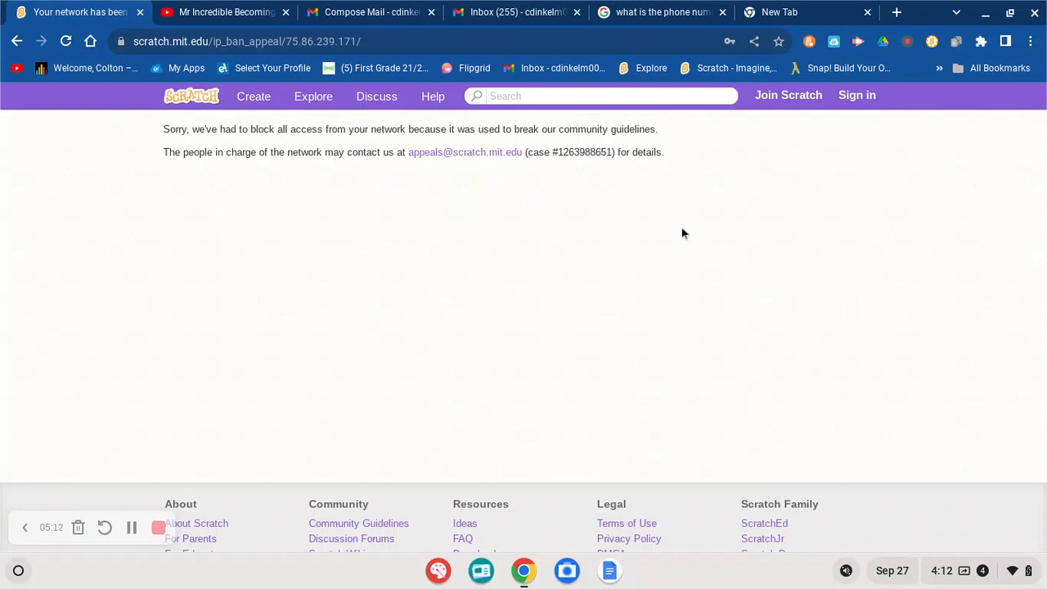
{"action": "right_click", "coordinate": [683, 232]}
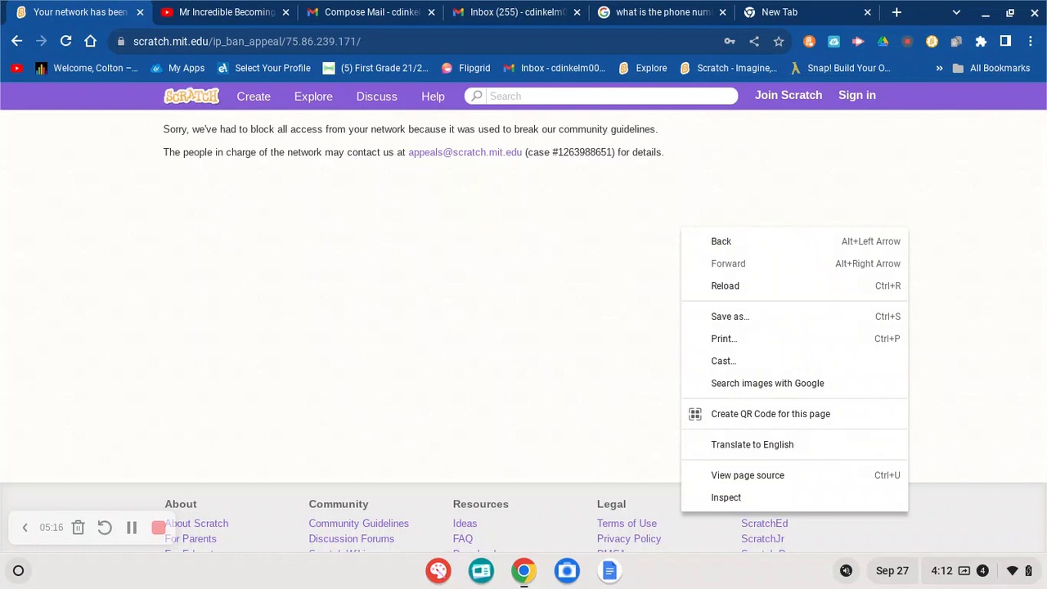
{"action": "left_click", "coordinate": [684, 232]}
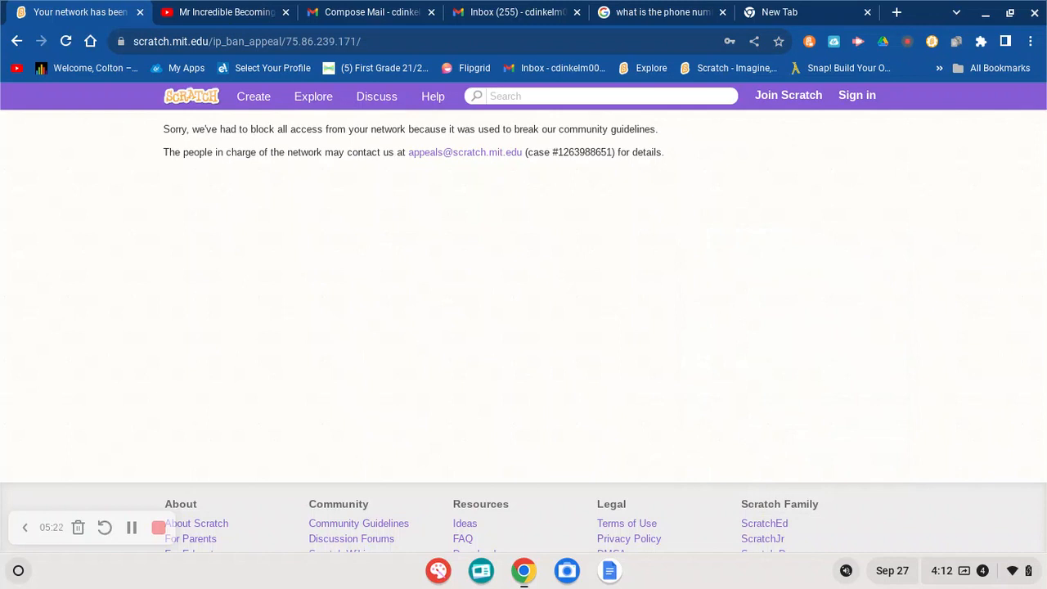
{"action": "mouse_move", "coordinate": [684, 234]}
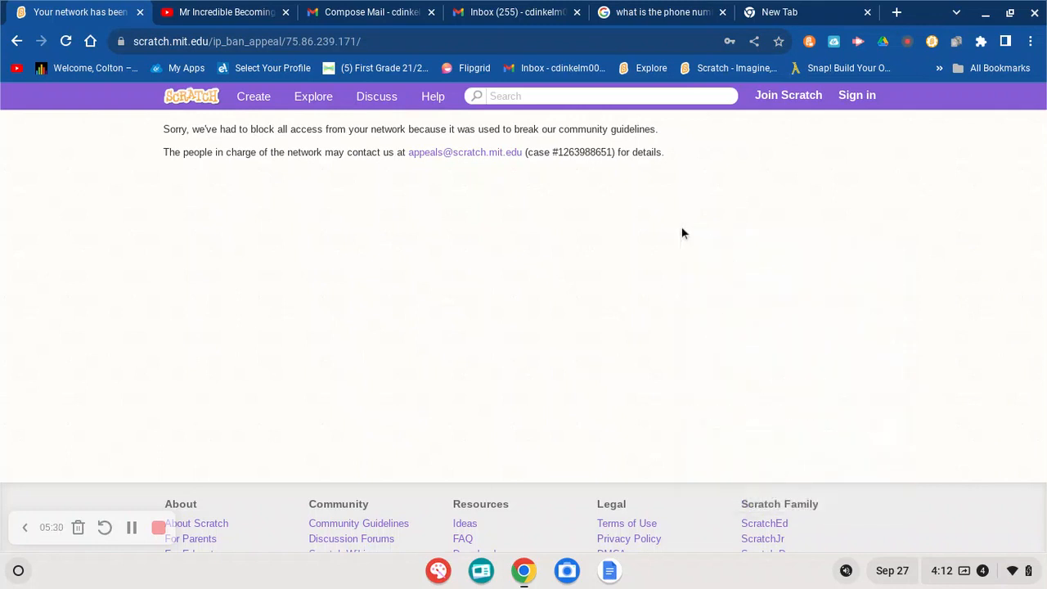
{"action": "mouse_move", "coordinate": [618, 233]}
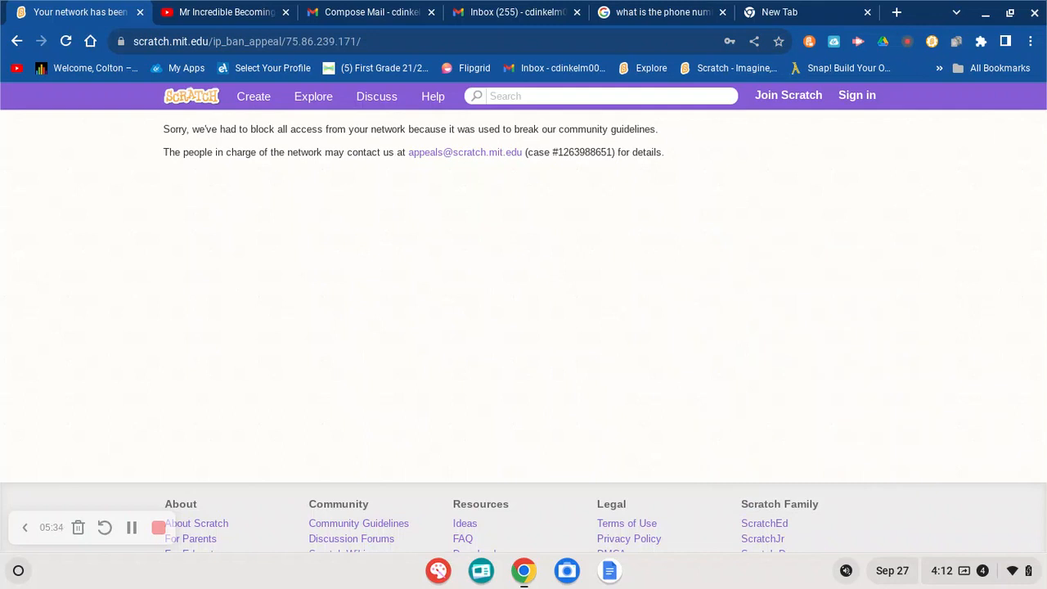
{"action": "mouse_move", "coordinate": [328, 365]}
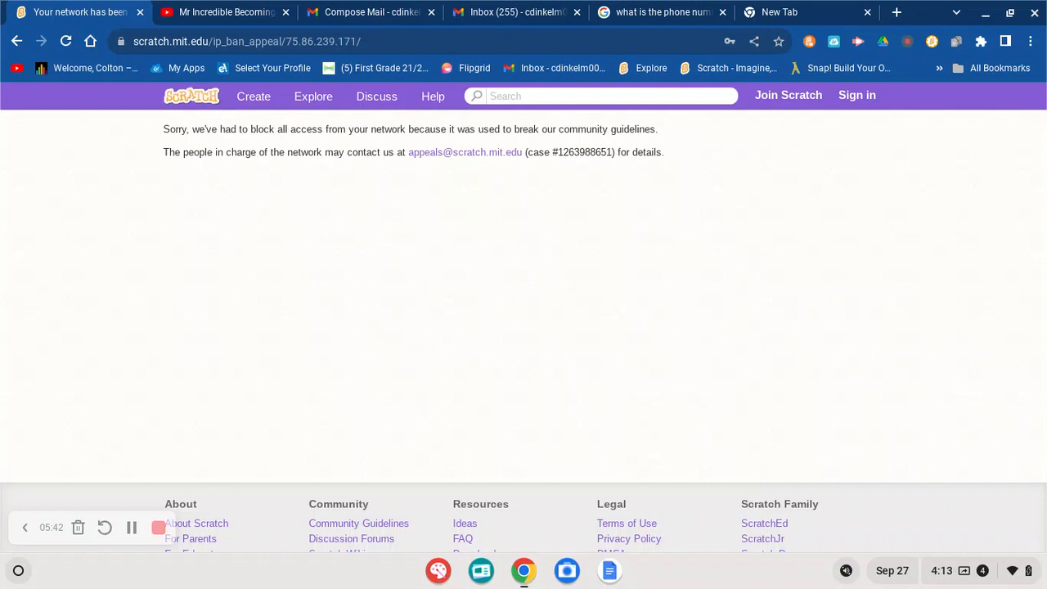
{"action": "mouse_move", "coordinate": [470, 242]}
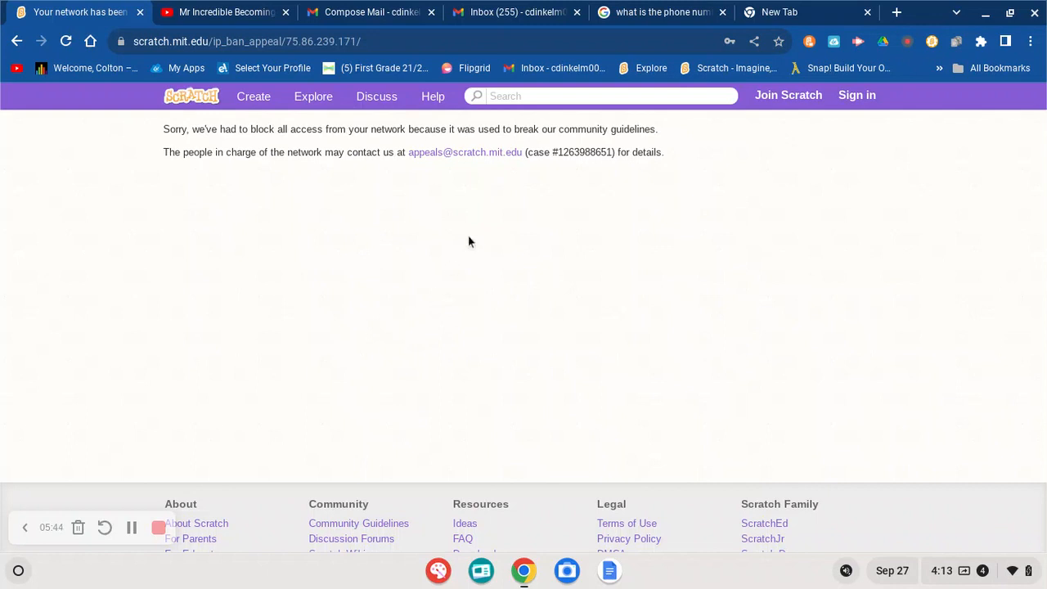
{"action": "mouse_move", "coordinate": [505, 152]}
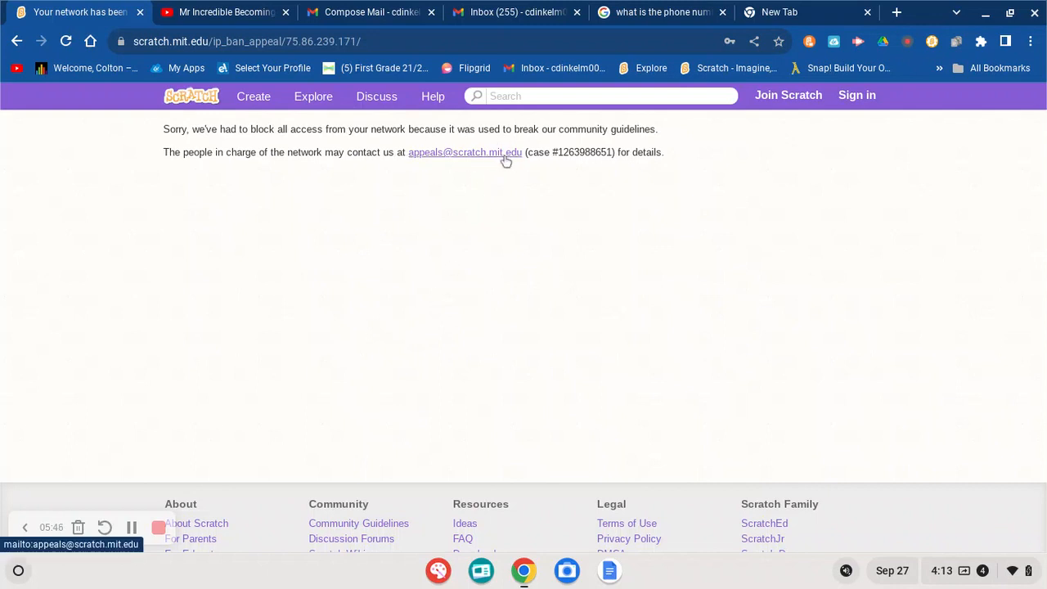
{"action": "mouse_move", "coordinate": [494, 161]}
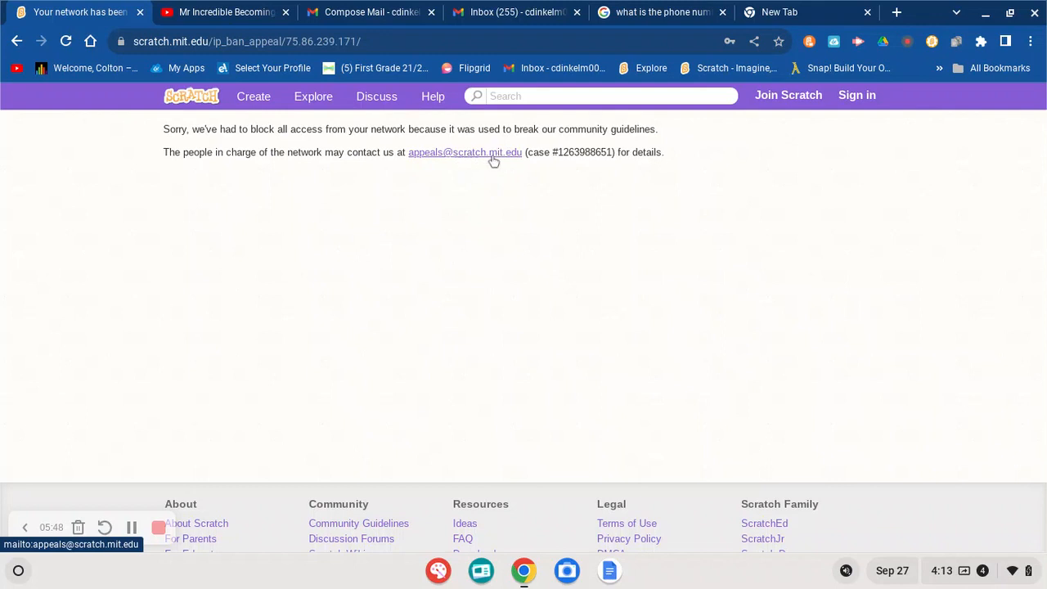